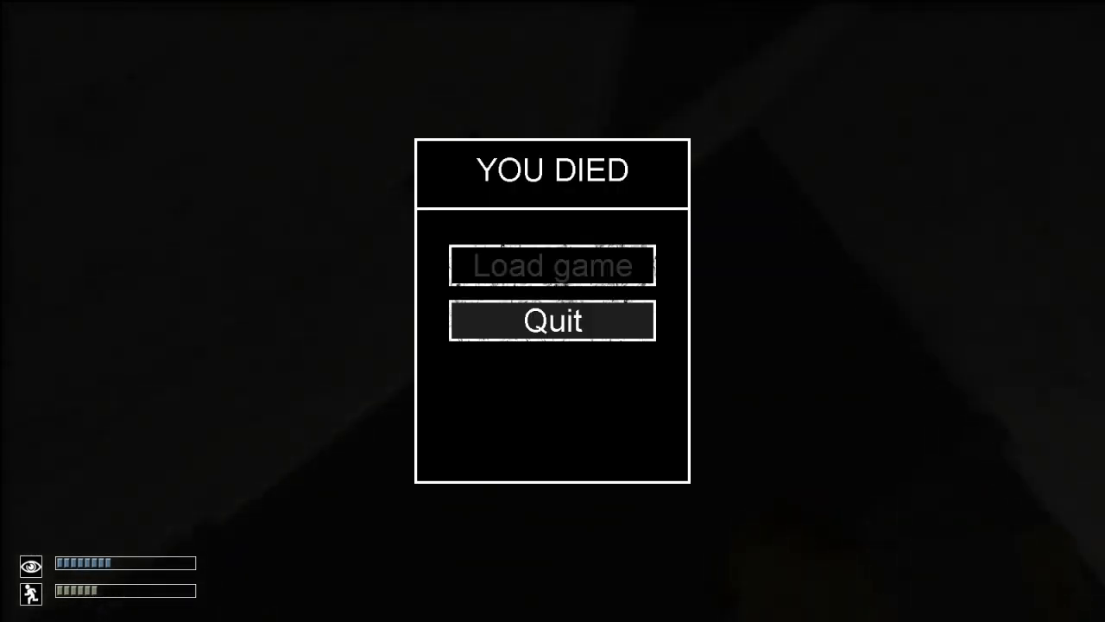
{"action": "left_click", "coordinate": [552, 319]}
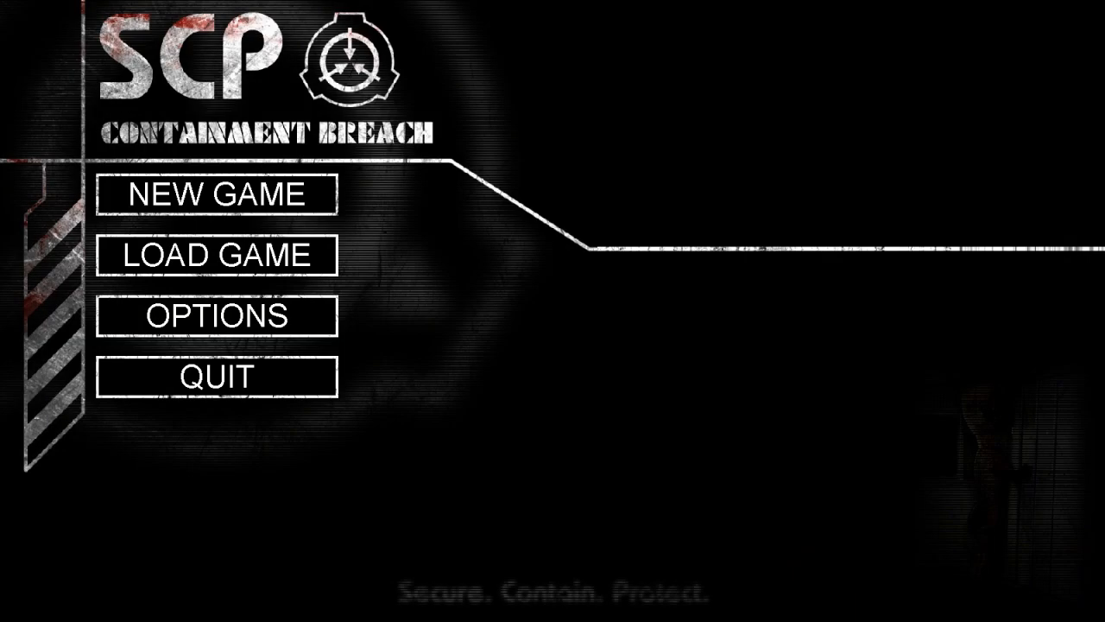
{"action": "left_click", "coordinate": [214, 194]}
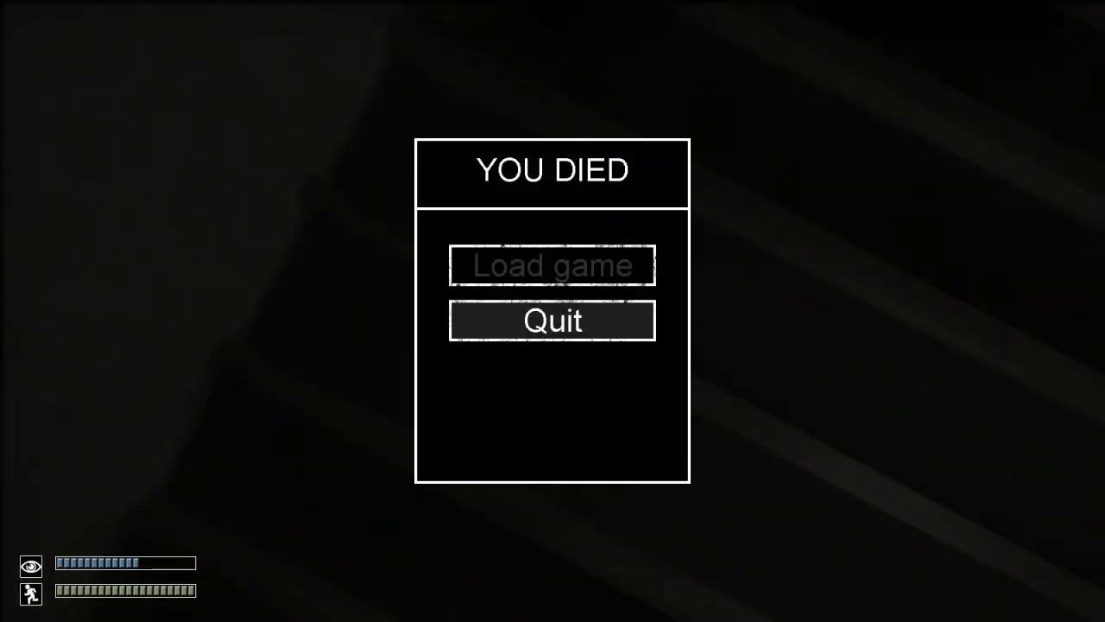
{"action": "left_click", "coordinate": [552, 266]}
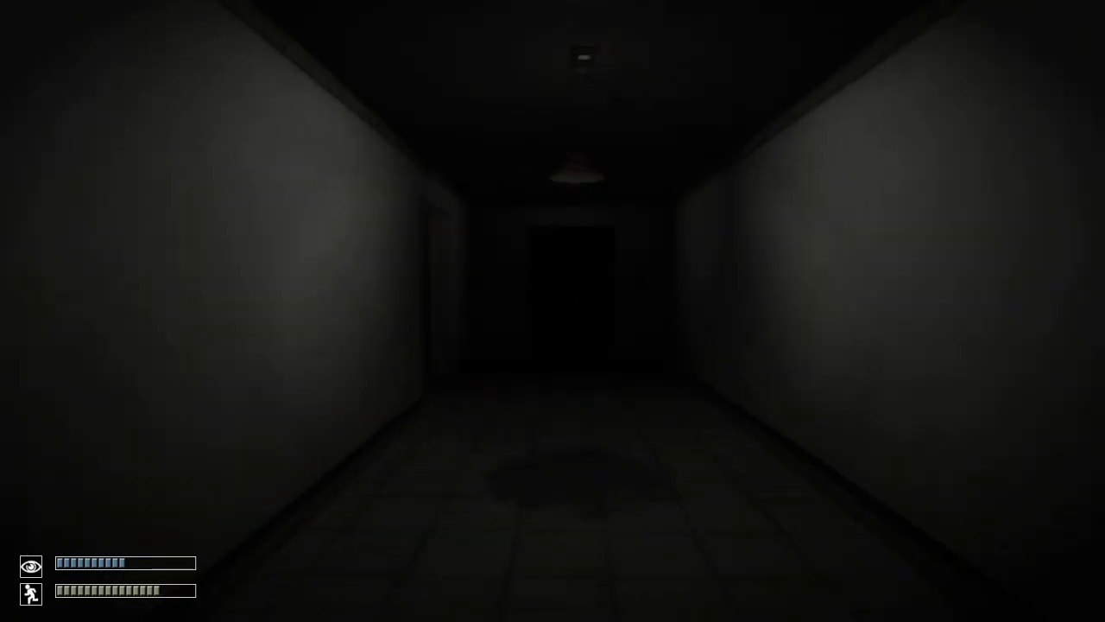
{"action": "key", "text": "w"}
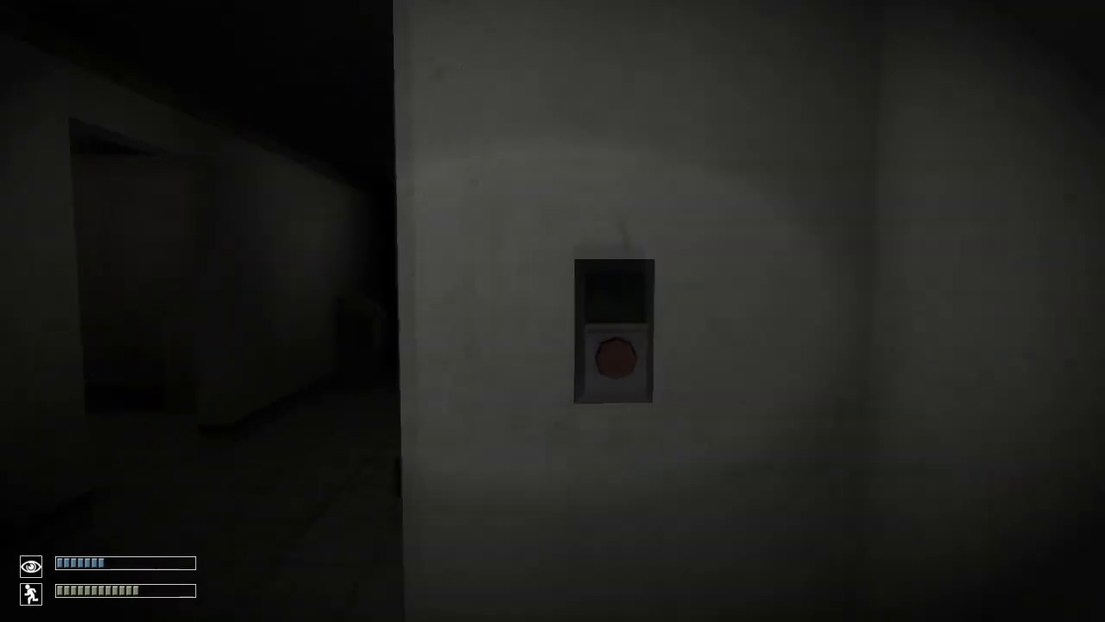